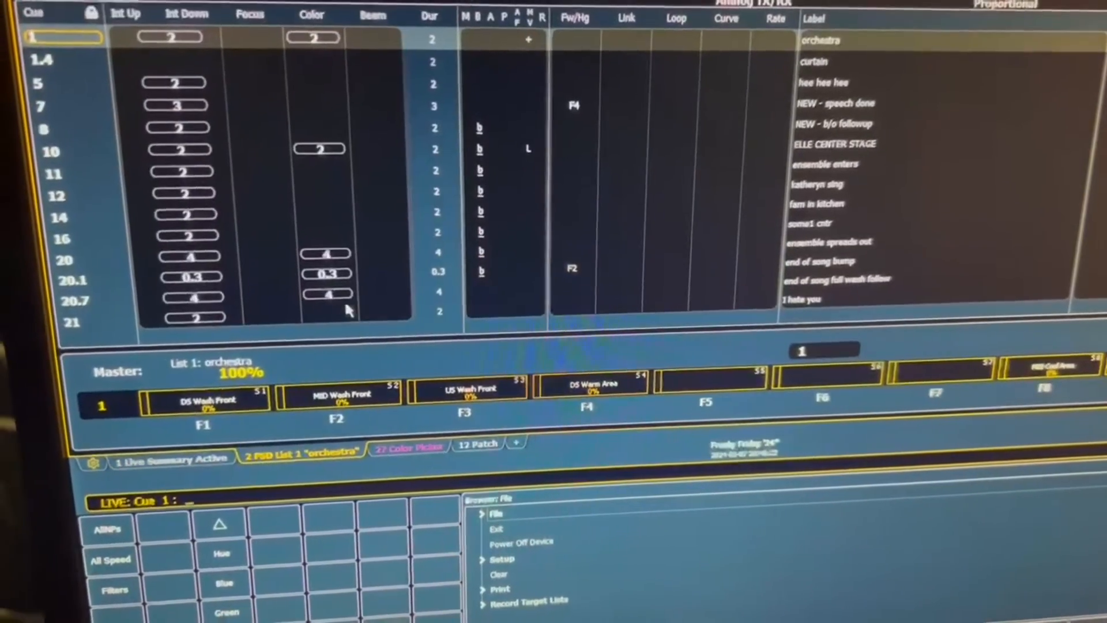
Step: Open the 27 Color Picker tab, then the 12 Patch tab showing channel addresses
click(408, 447)
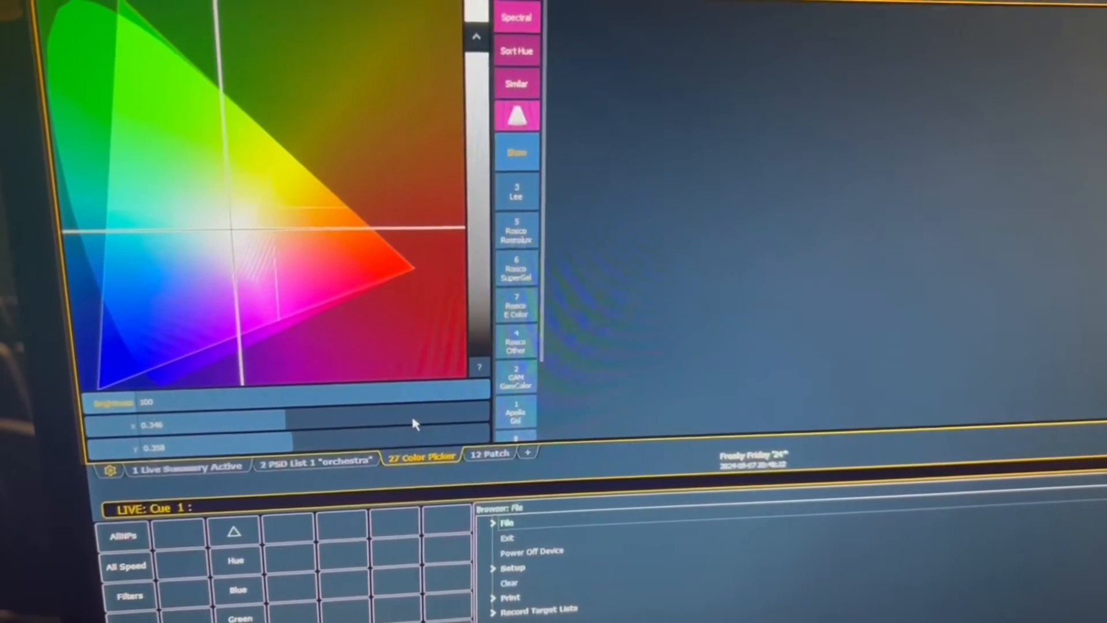
click(490, 453)
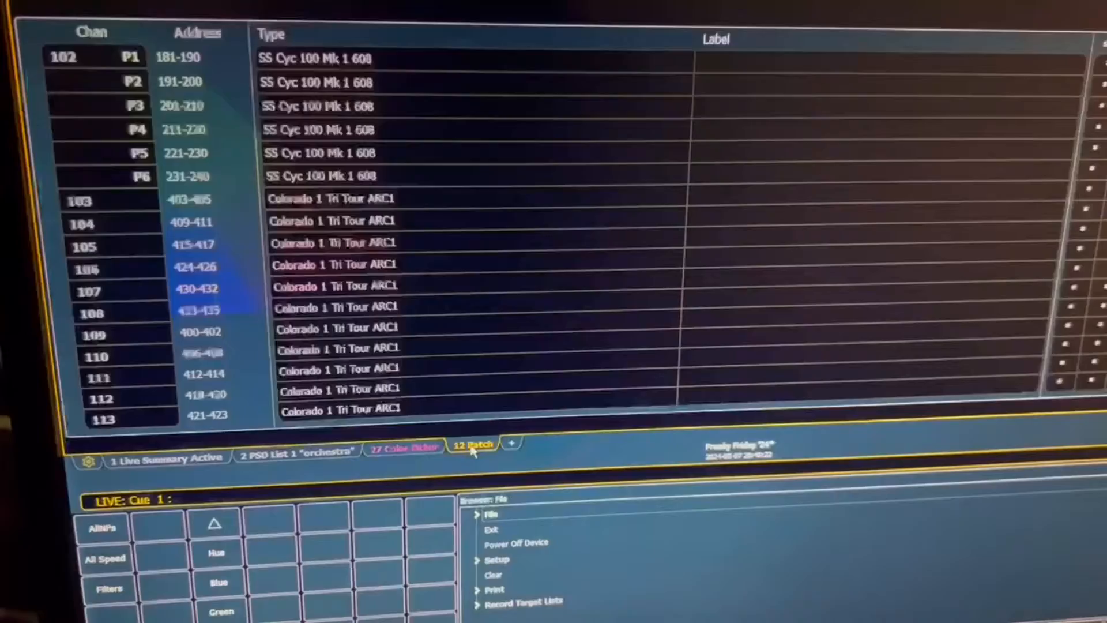
click(472, 446)
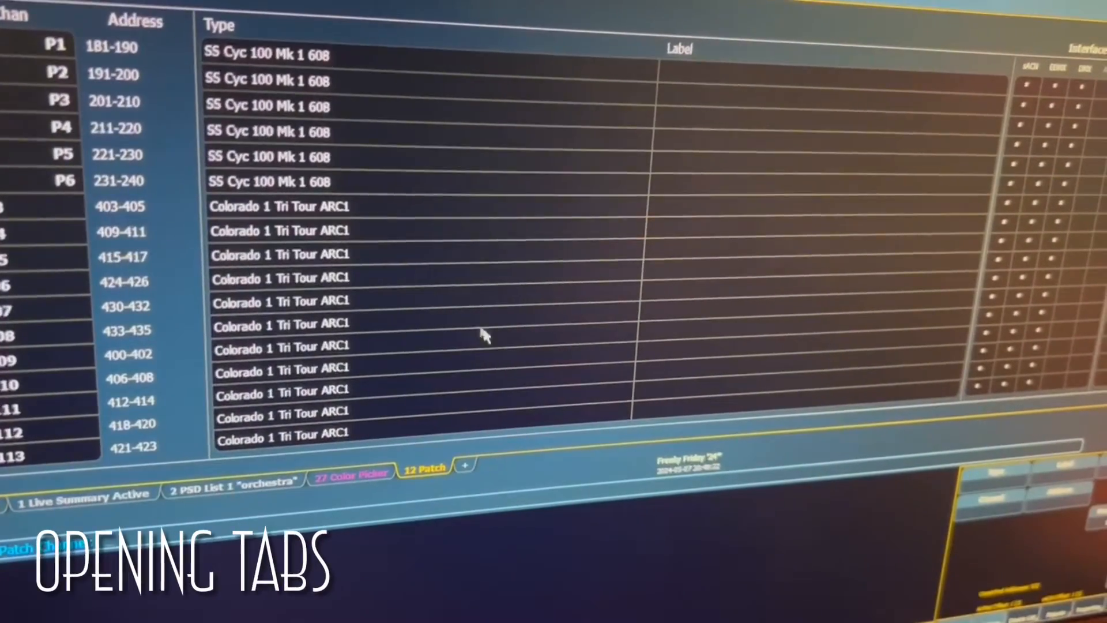
click(464, 464)
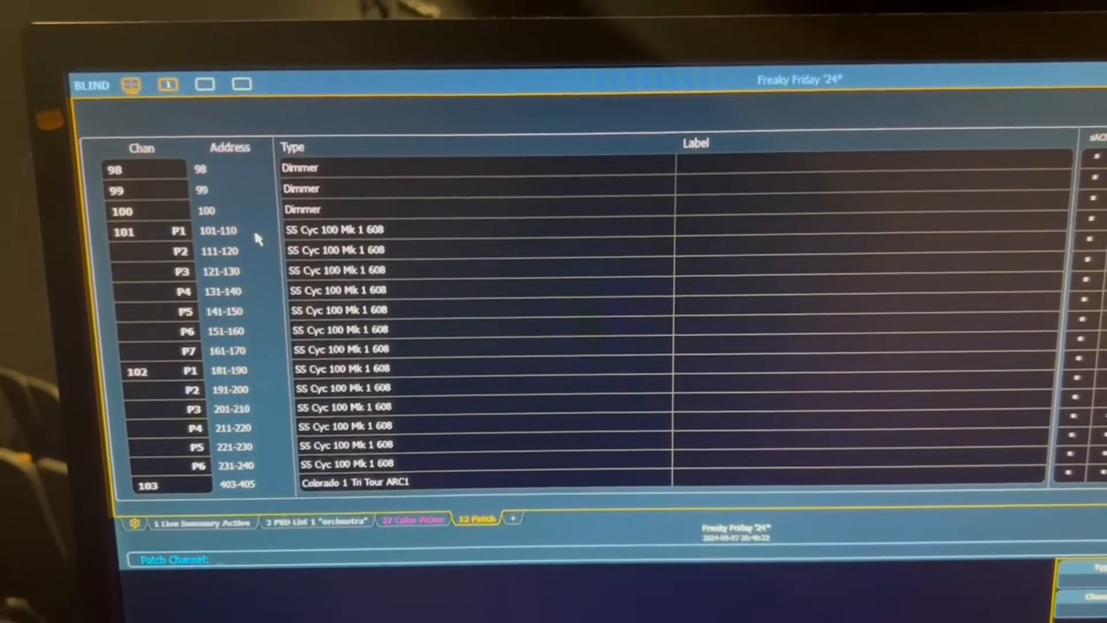
scroll(down, 3)
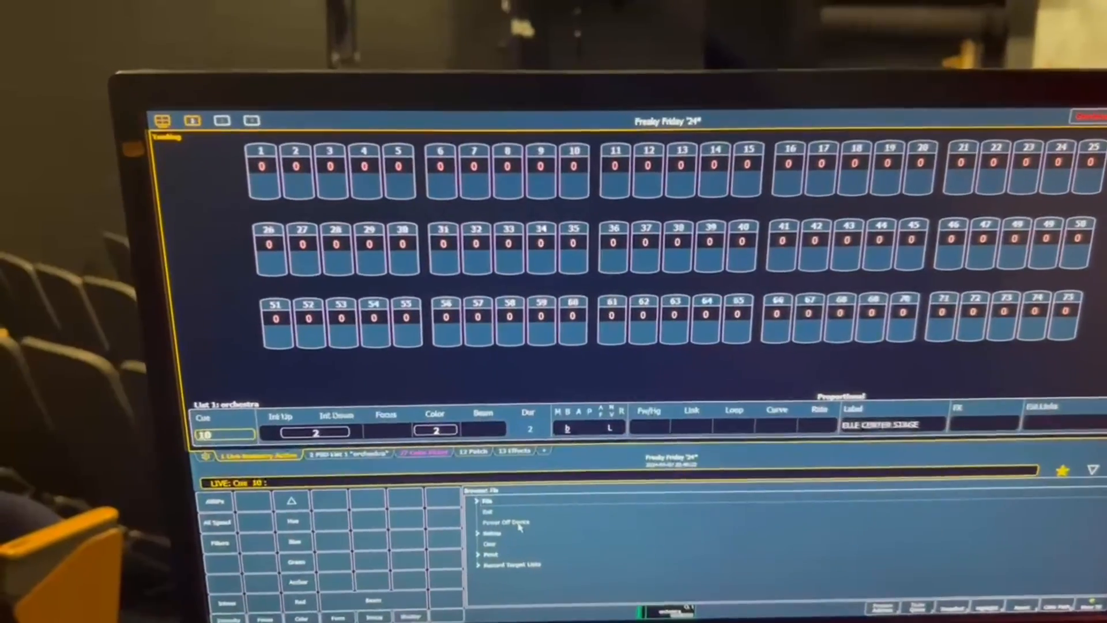
Step: Choose Power Off Device from the File browser and confirm with OK
click(504, 522)
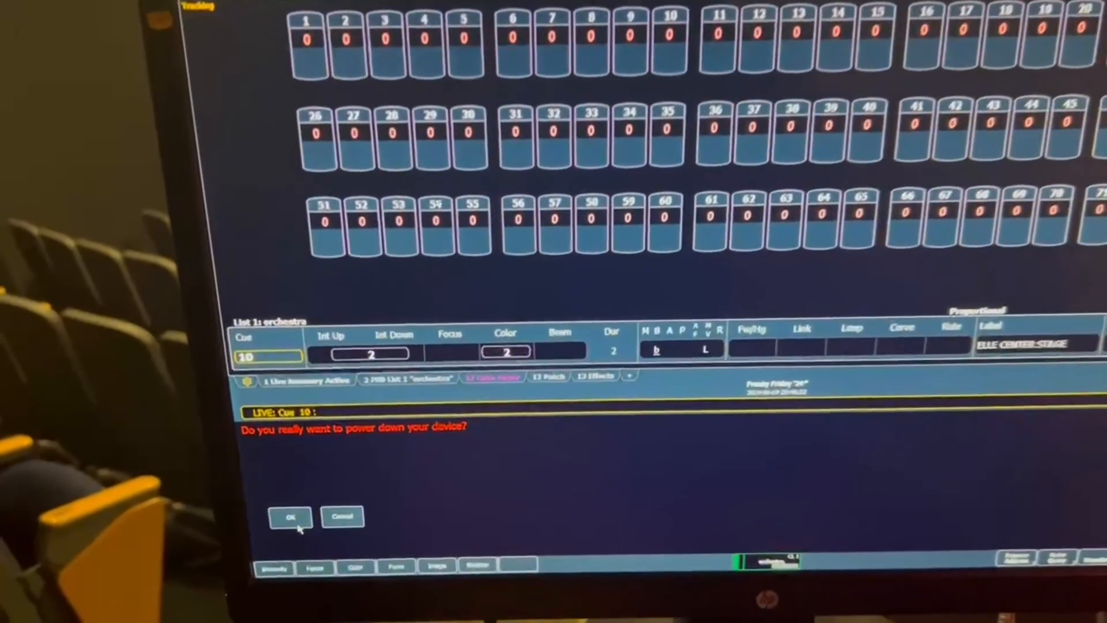
click(289, 517)
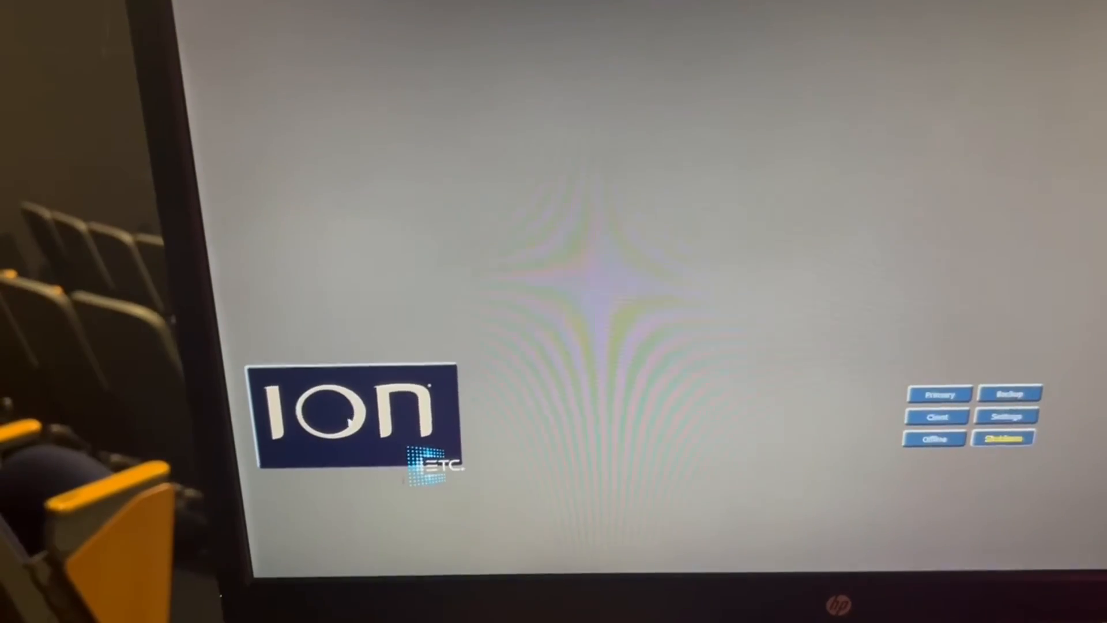